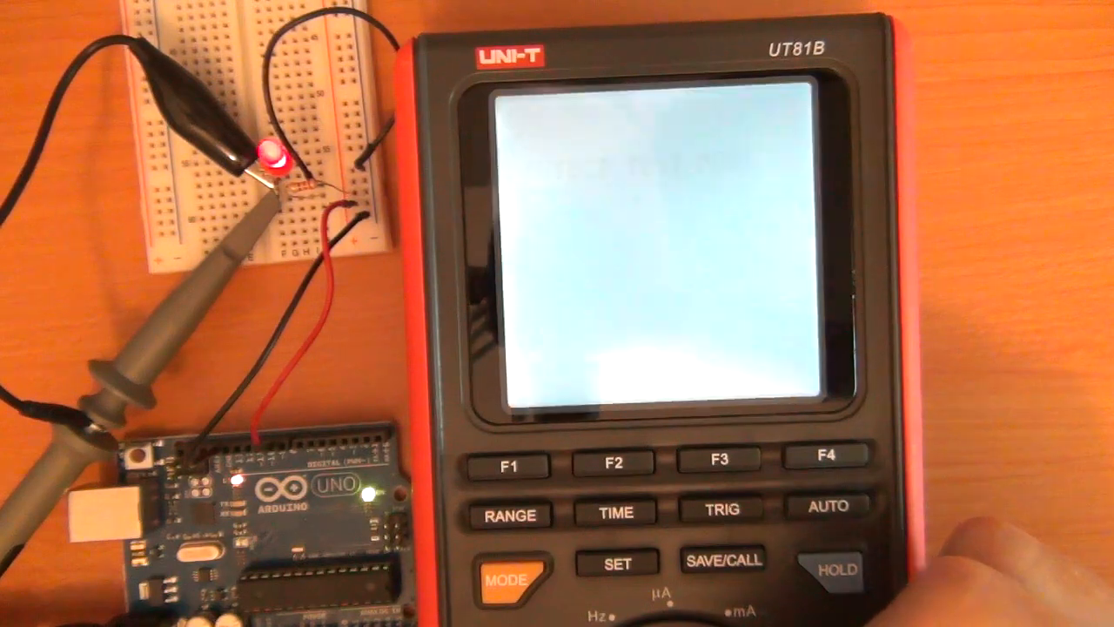
Power on the UT81B so it reads the probe in DC at 1 V range, 1 ms time base, about 491 Hz.
click(508, 579)
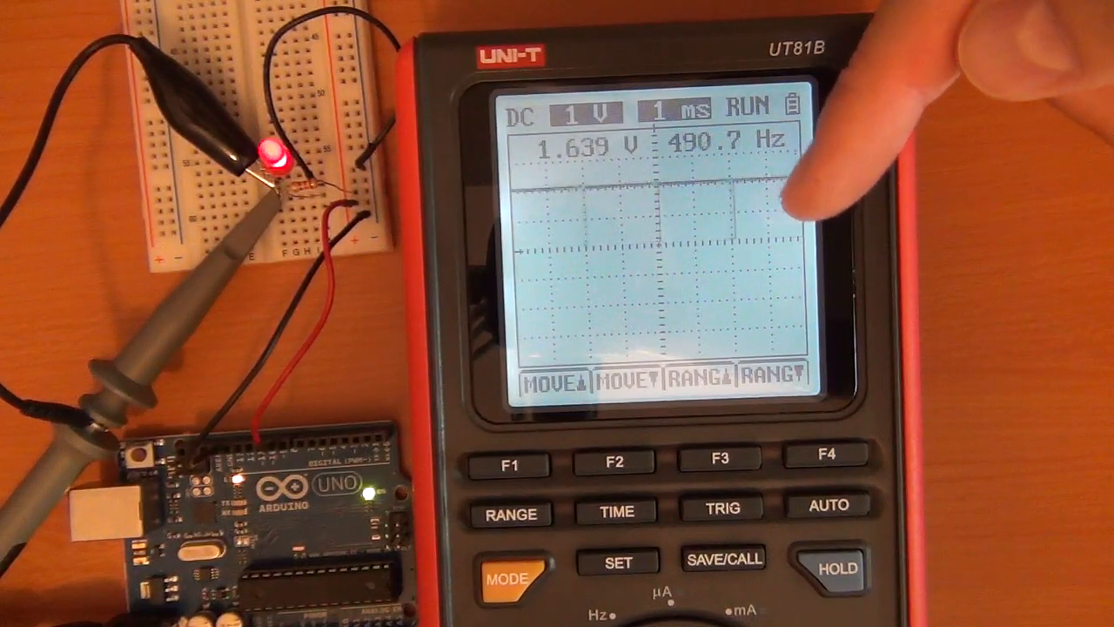
Shift the trace down with the MOVE keys until the ~490 Hz square wave sits on the grid.
click(616, 511)
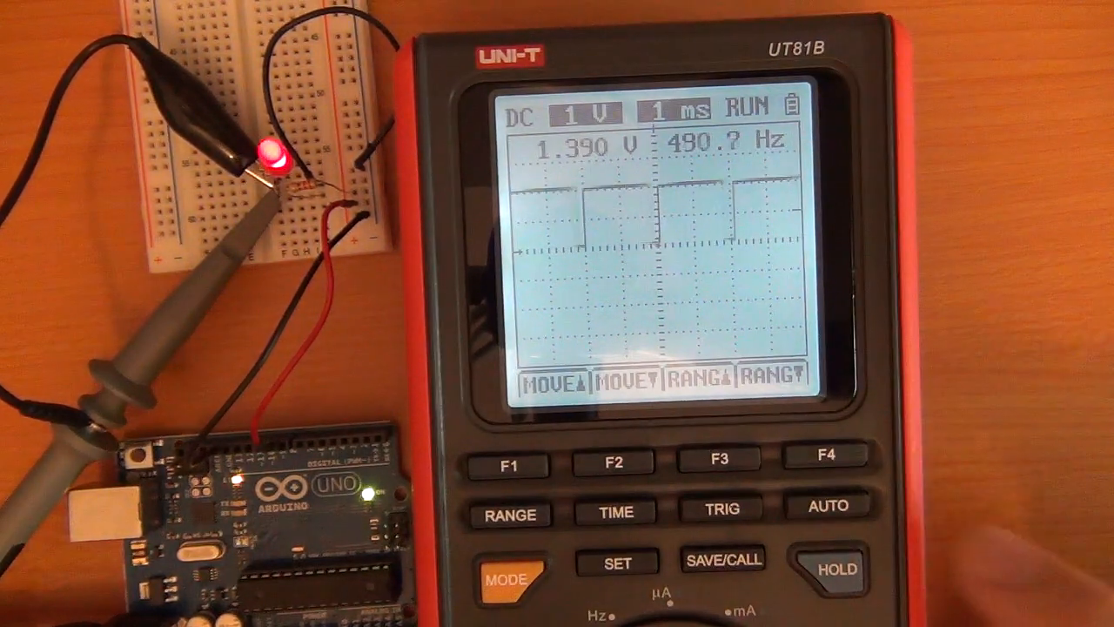
click(616, 510)
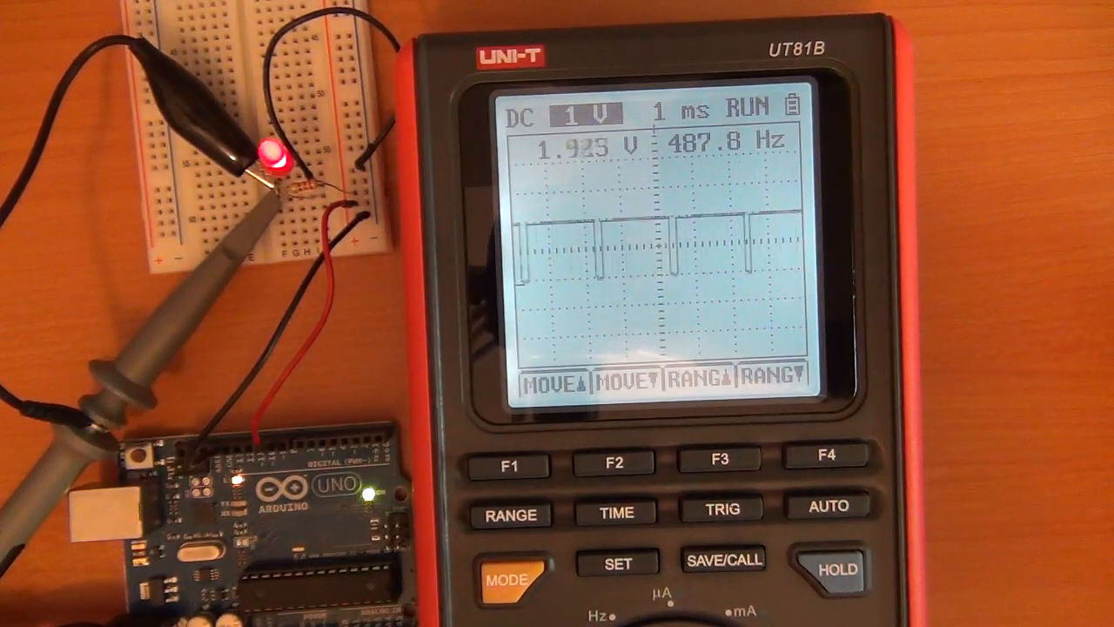
Hold the 1 V / 1 ms settings while the PWM narrows to short pulses at about 488 Hz.
click(825, 458)
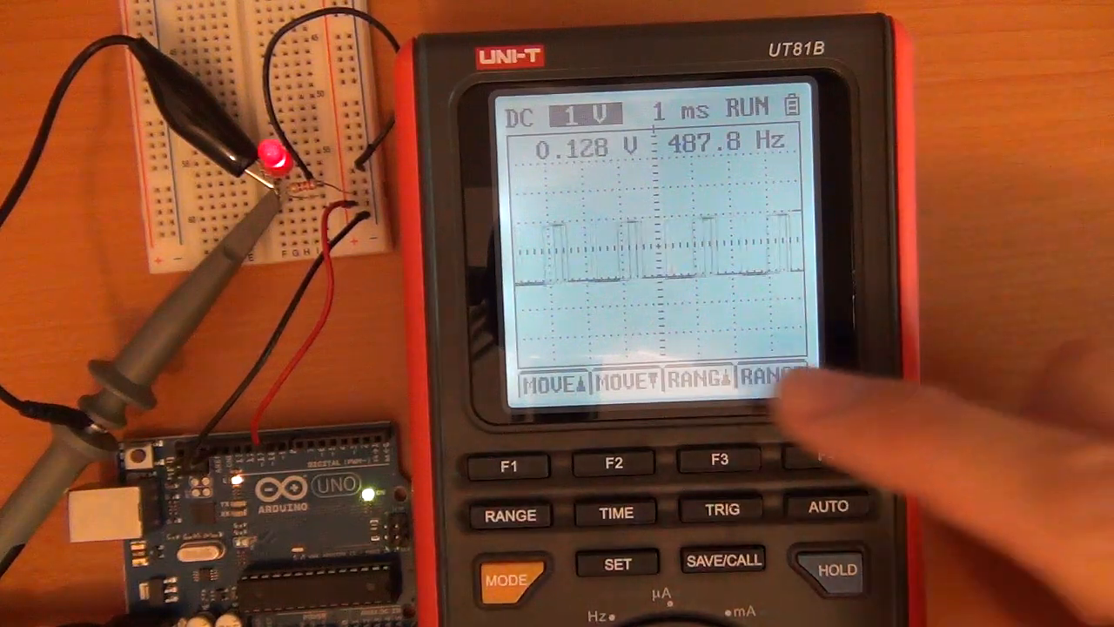